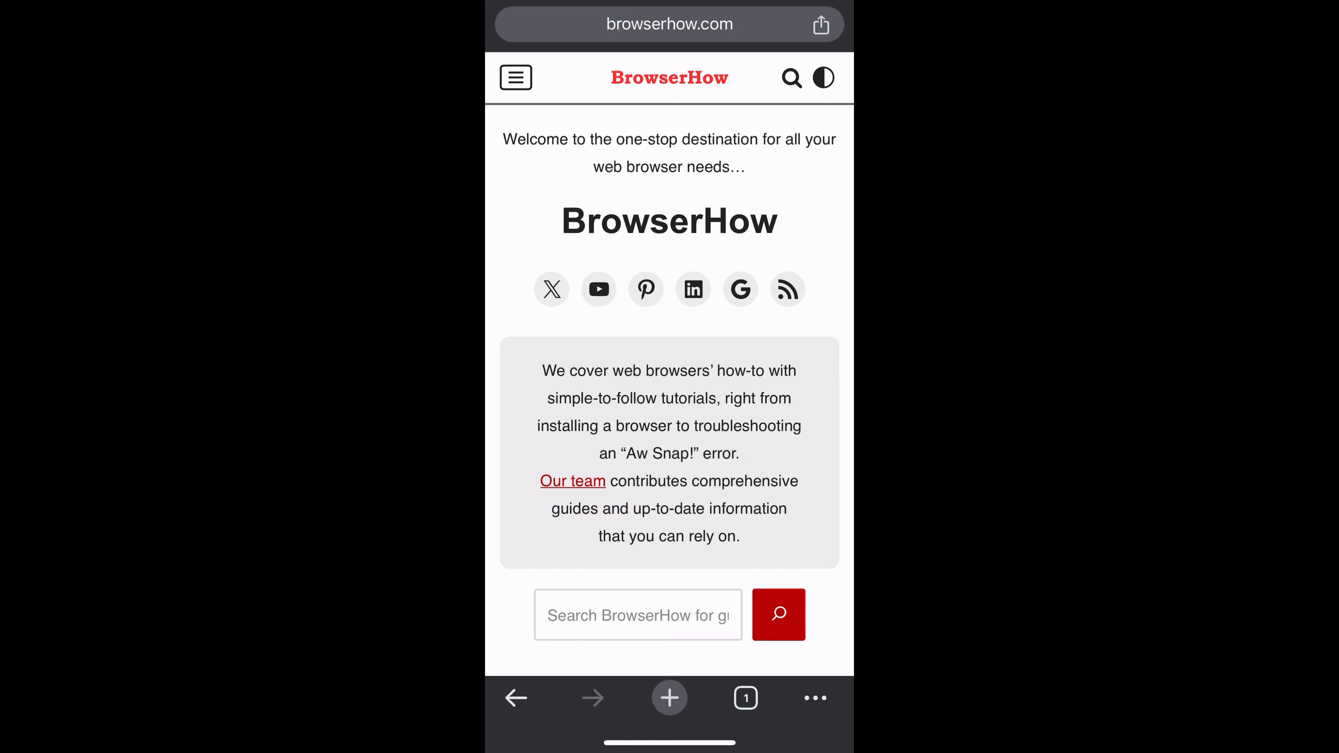
- Bring up Chrome's main menu over the BrowserHow home page
{"action": "left_click", "coordinate": [814, 698]}
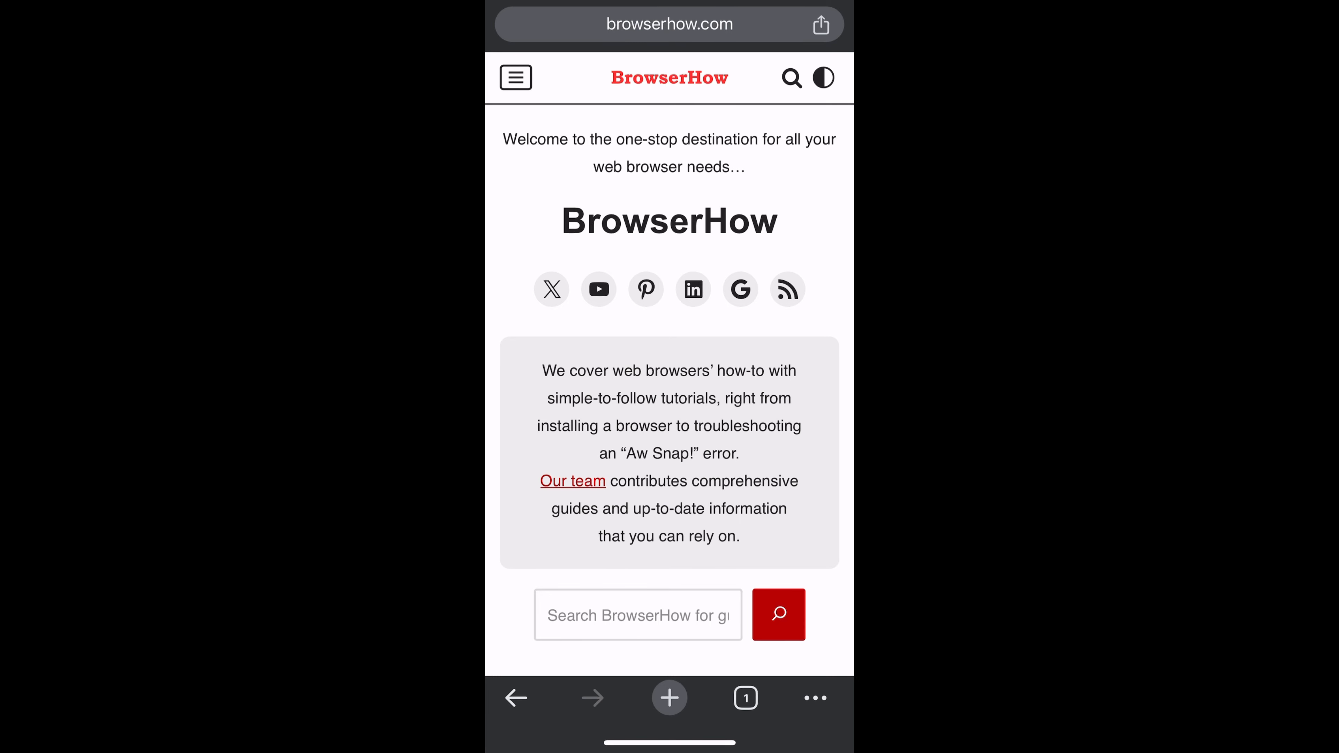
{"action": "left_click", "coordinate": [813, 697]}
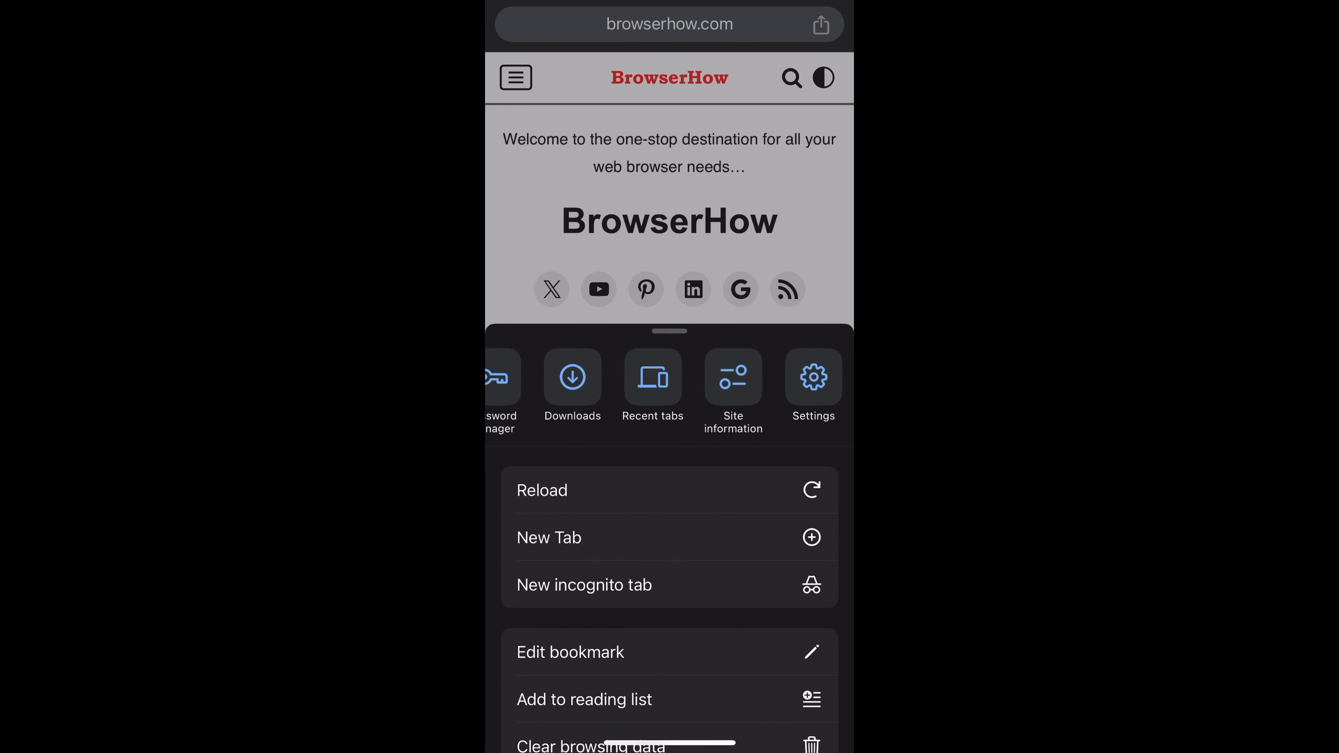
- Check the signed-in account in Settings, return to the page, and bring up its share sheet
{"action": "left_click", "coordinate": [811, 376]}
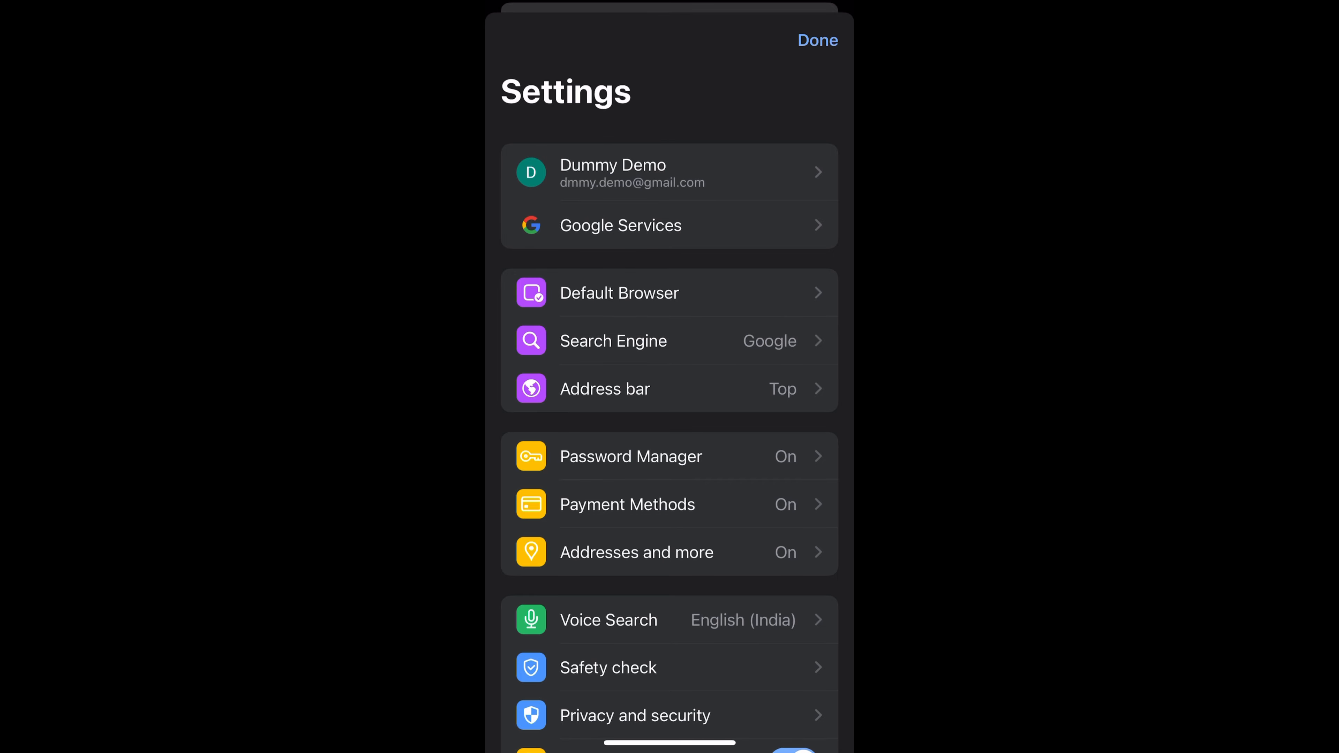
{"action": "left_click", "coordinate": [816, 41]}
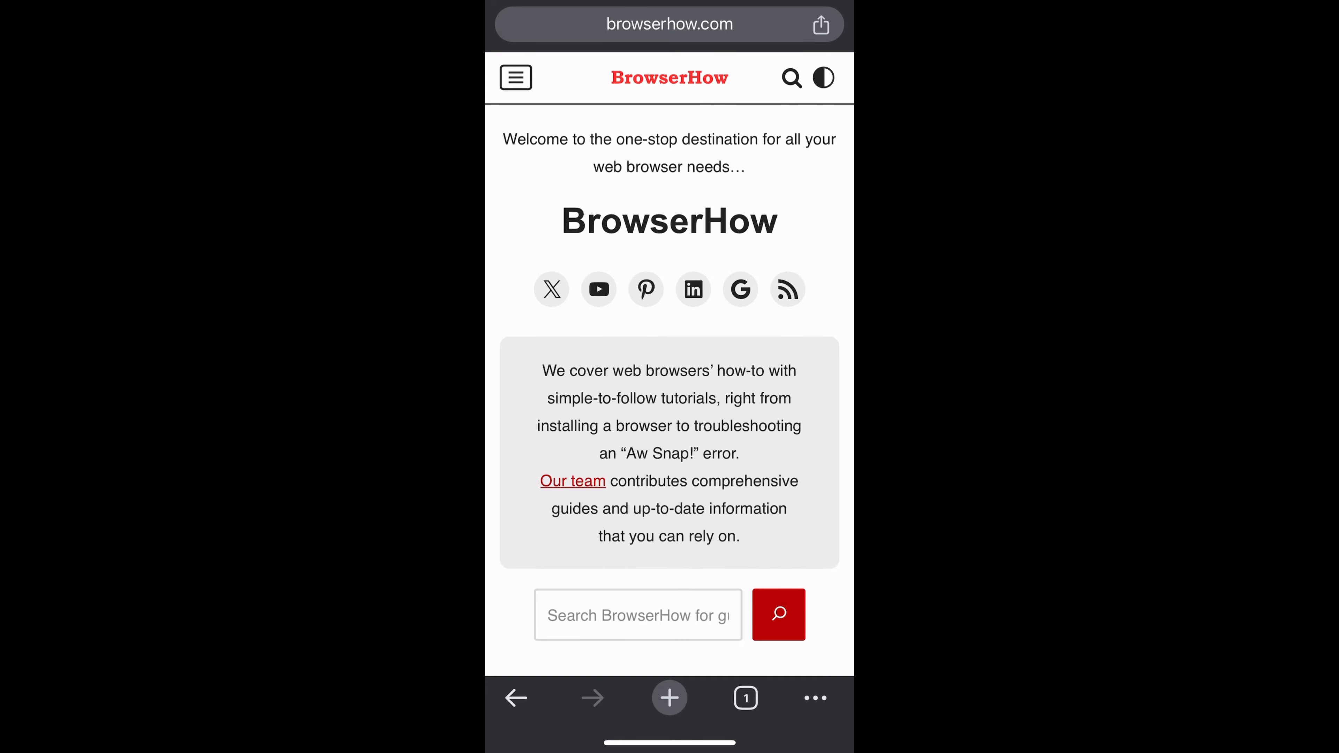
{"action": "left_click", "coordinate": [819, 23]}
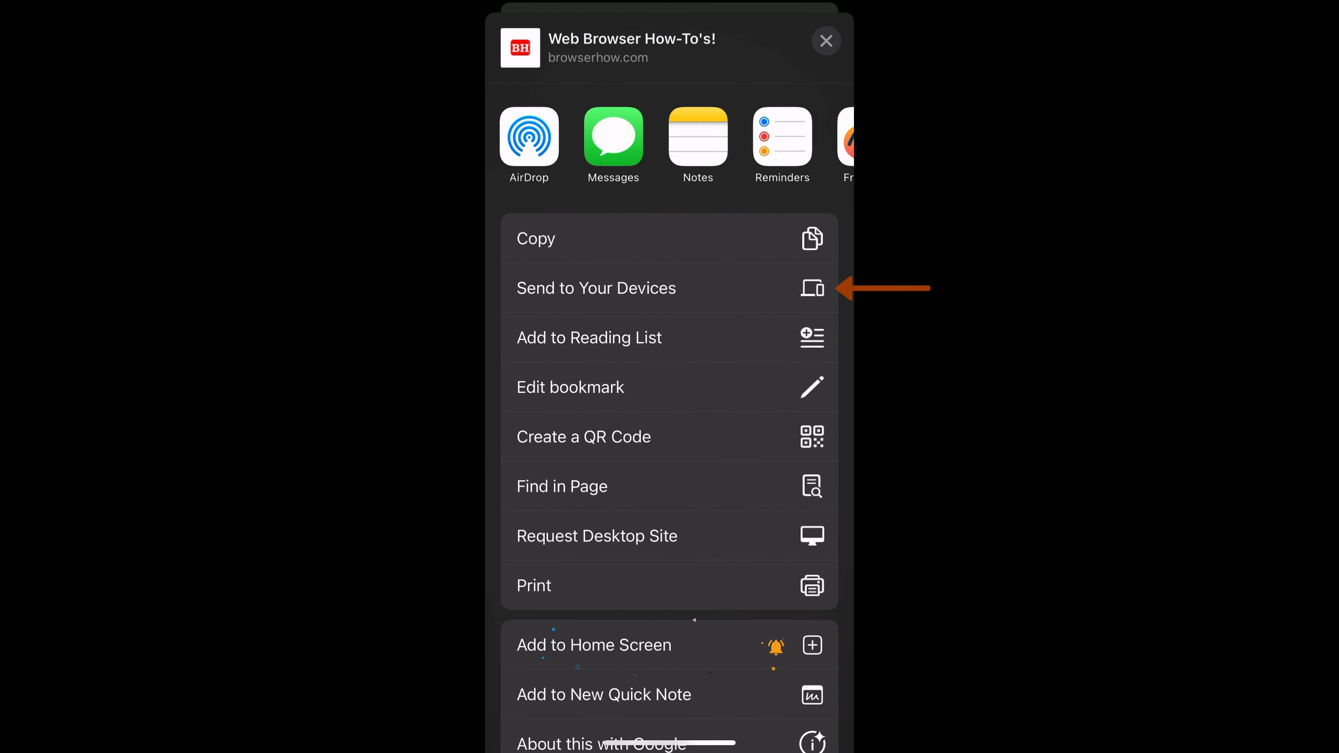
- Choose Send to Your Devices to list the account's synced devices
{"action": "left_click", "coordinate": [825, 41]}
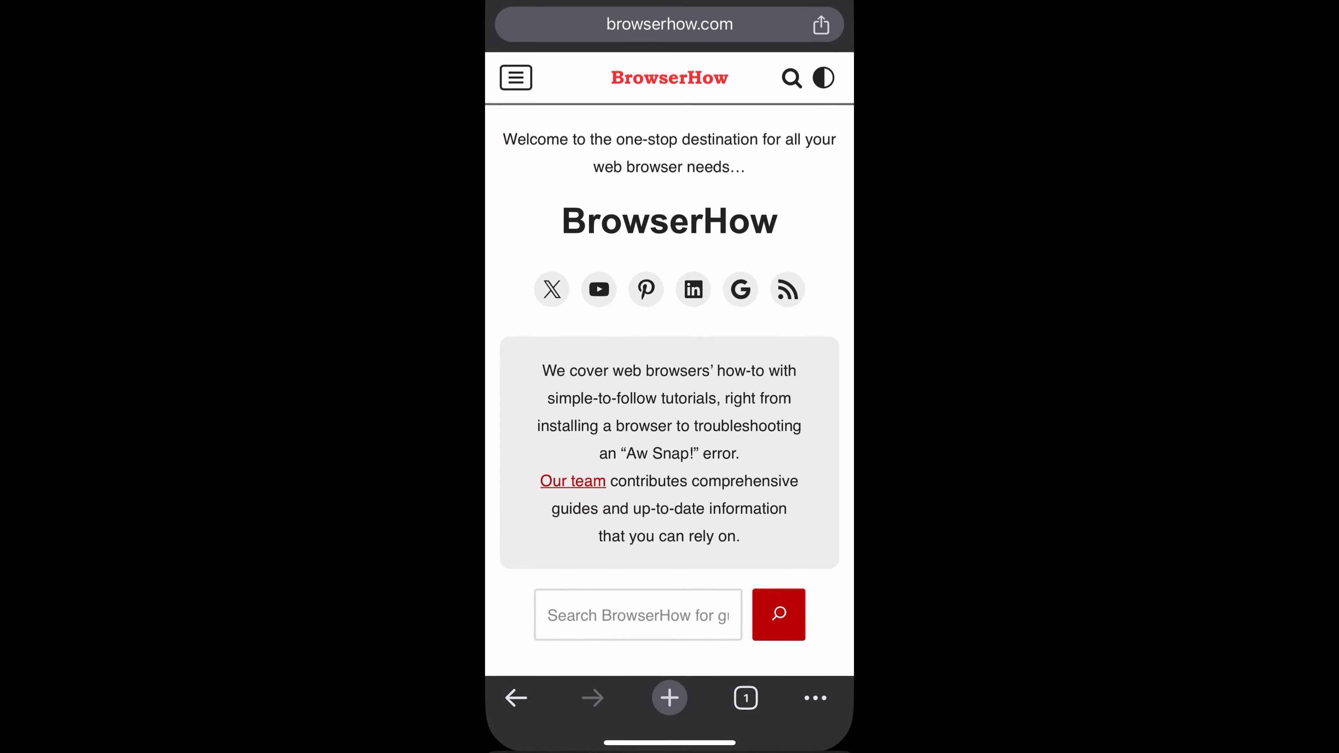
{"action": "left_click", "coordinate": [819, 24]}
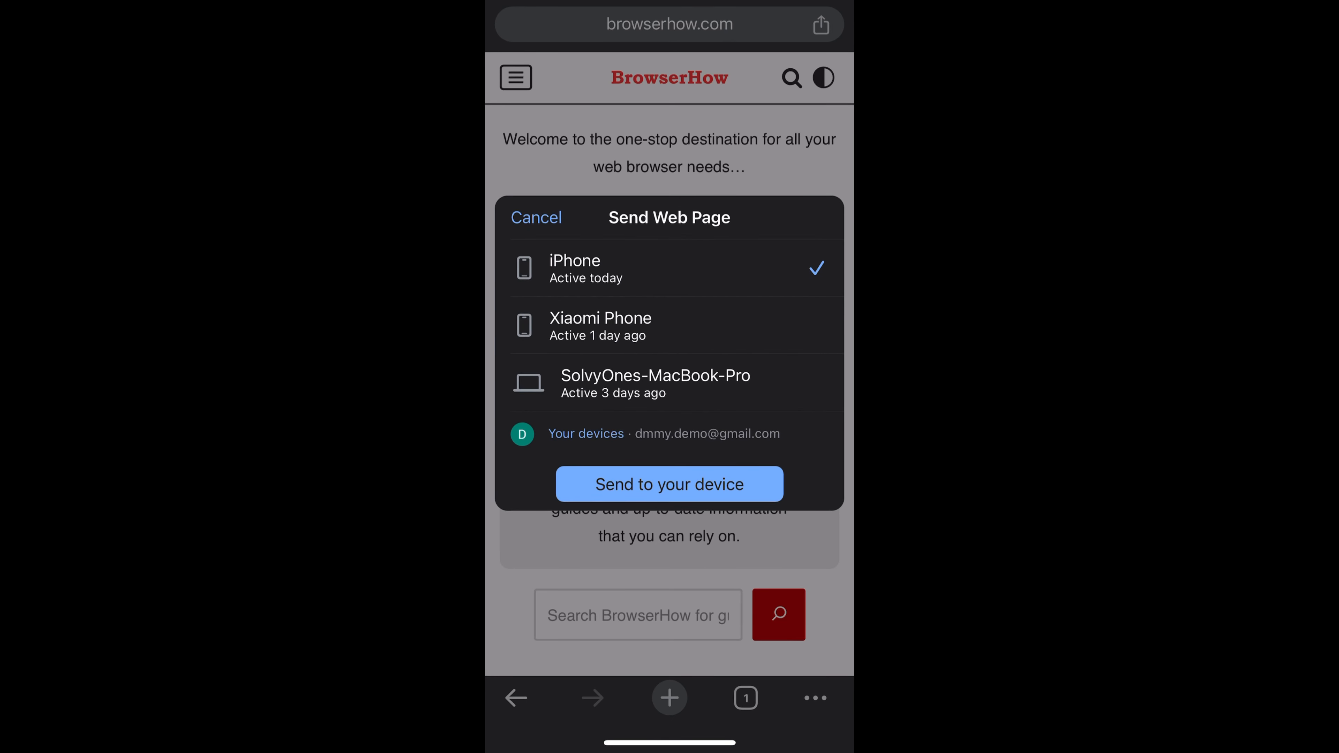
- Select MacBook-Pro as the destination and send the BrowserHow page to it
{"action": "left_click", "coordinate": [655, 384]}
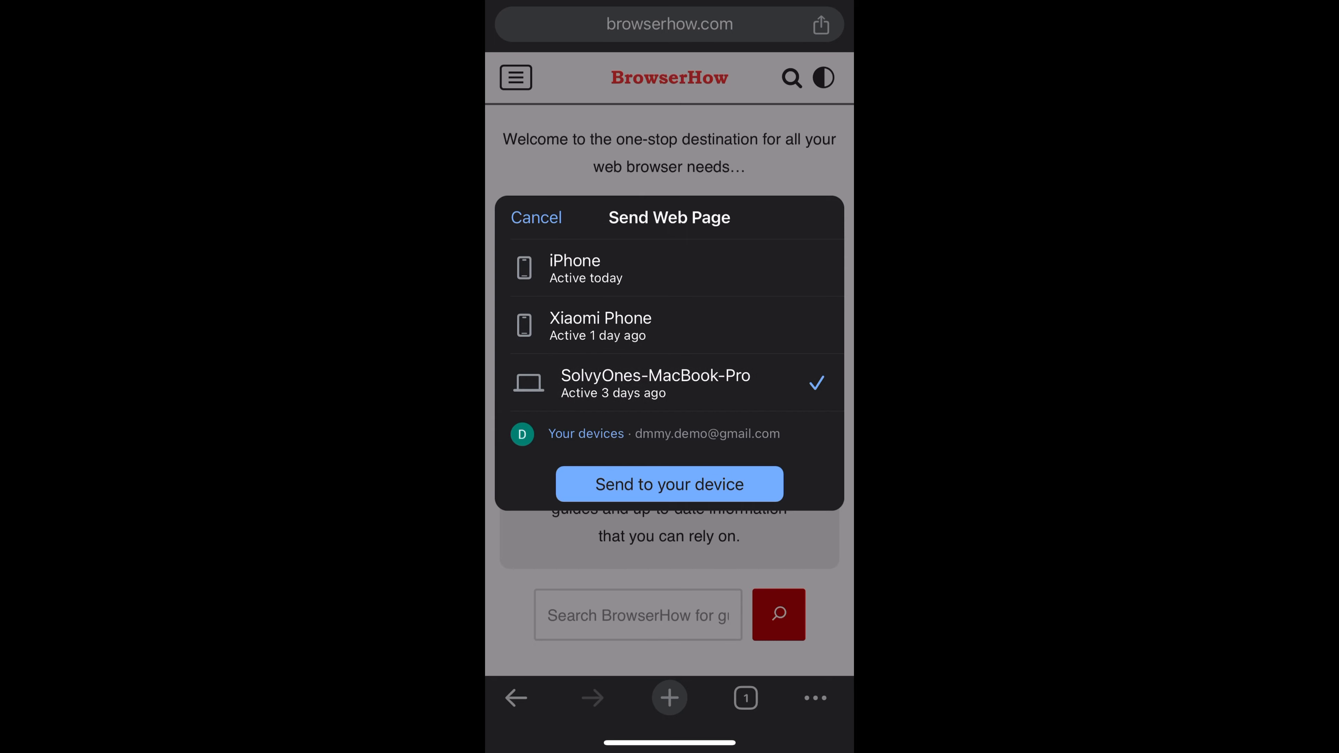
{"action": "left_click", "coordinate": [668, 484]}
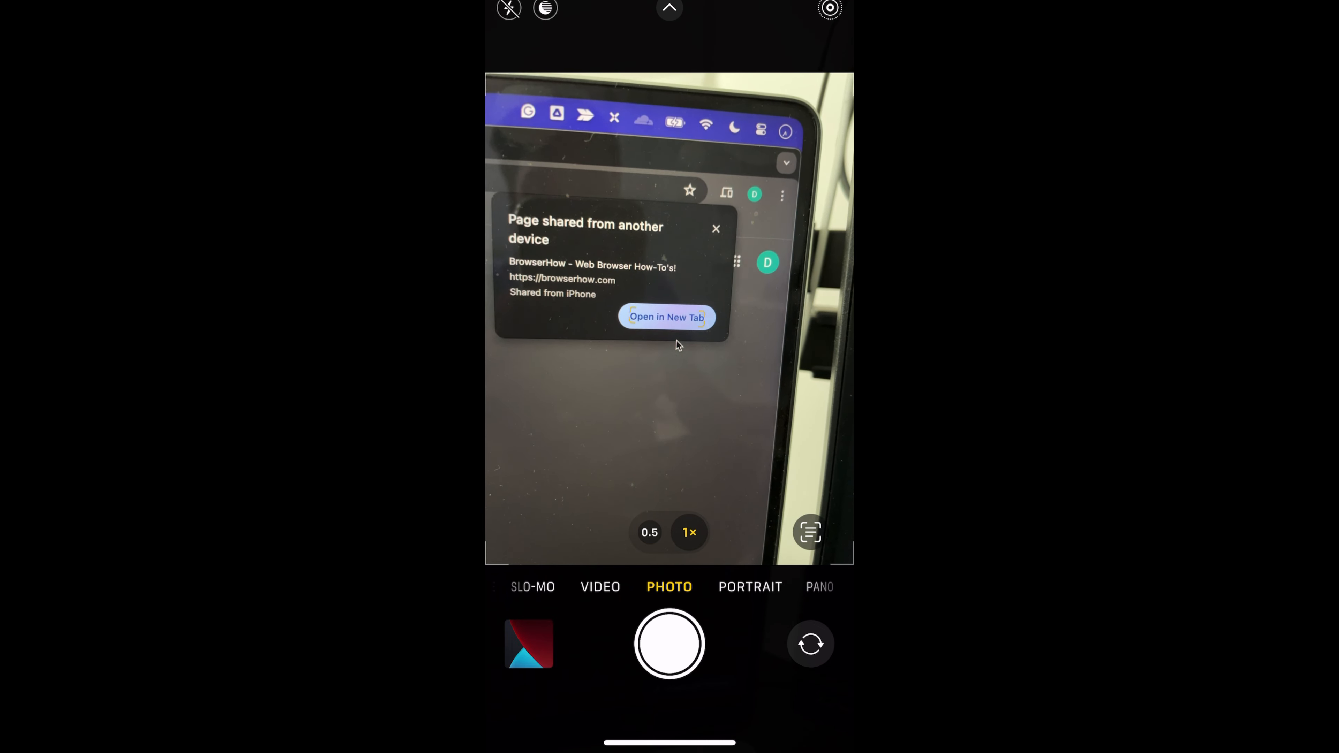
- Show the MacBook's 'Page shared from another device' notification with Open in New Tab
{"action": "left_click", "coordinate": [665, 317]}
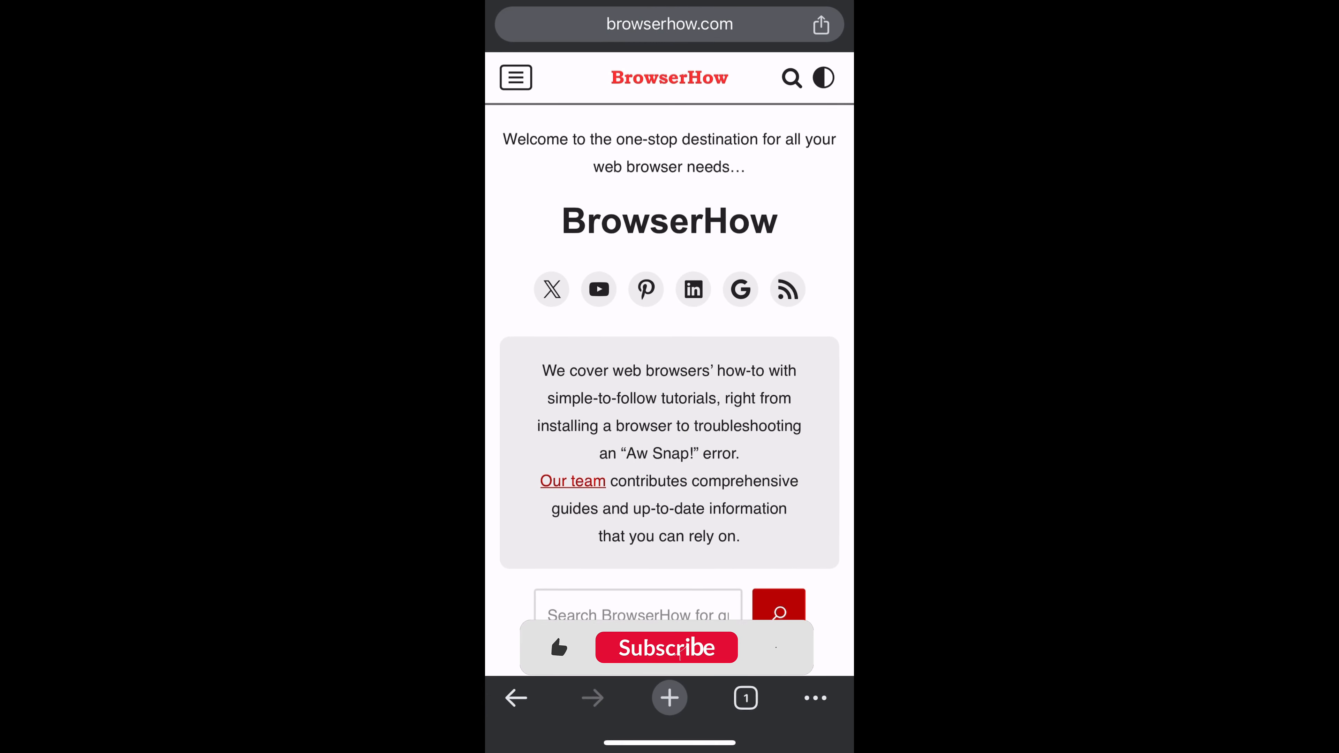
{"action": "left_click", "coordinate": [666, 647]}
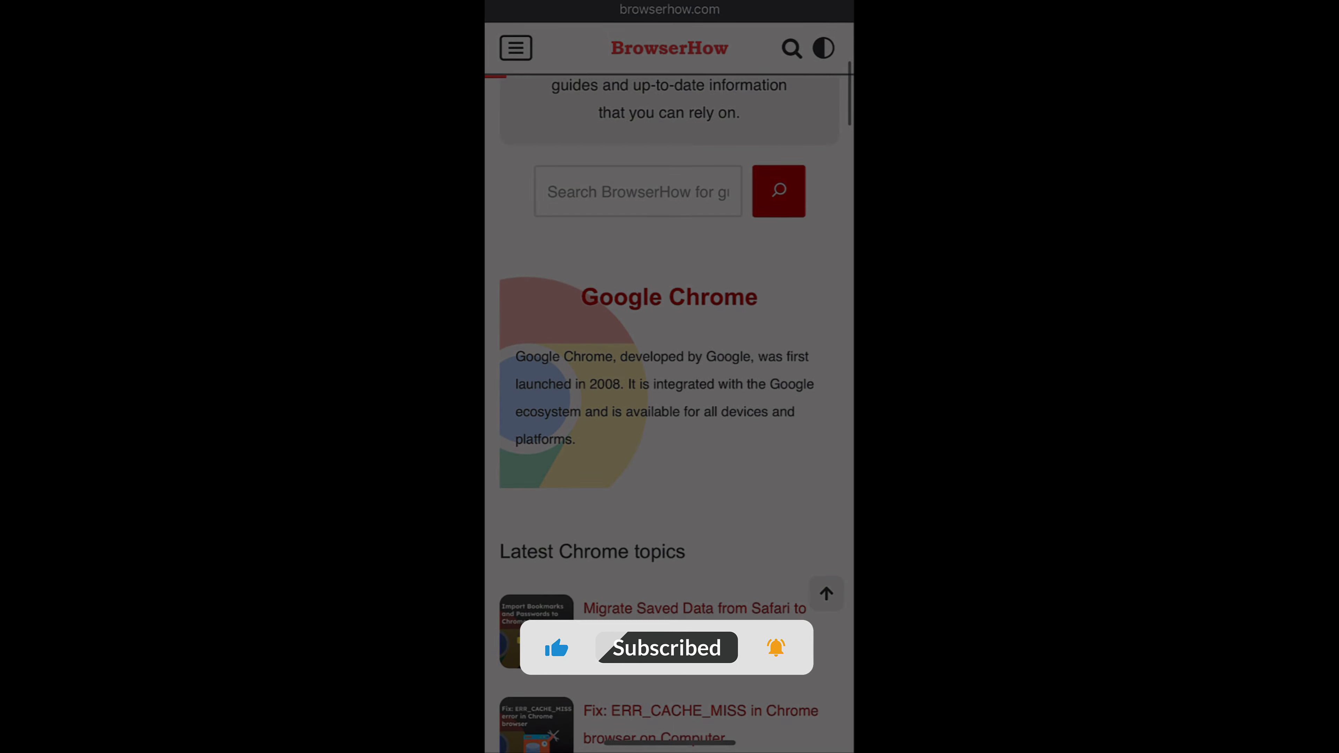